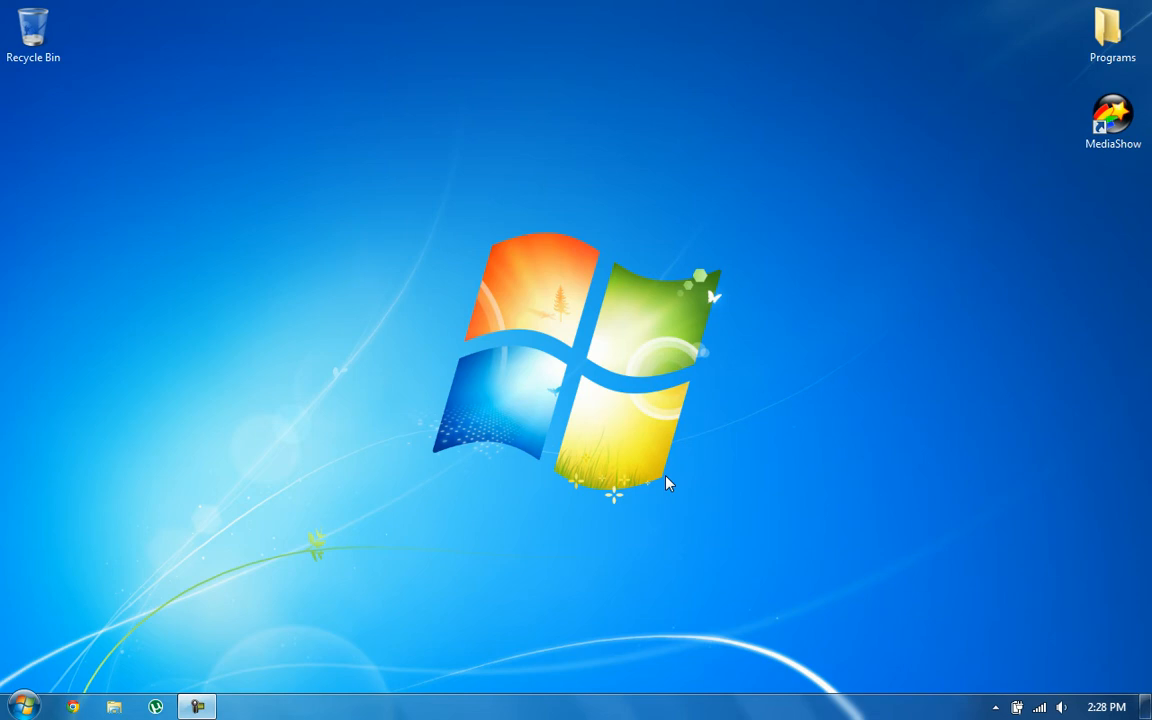
Step: Refresh the desktop from its context menu
{"action": "right_click", "coordinate": [668, 482]}
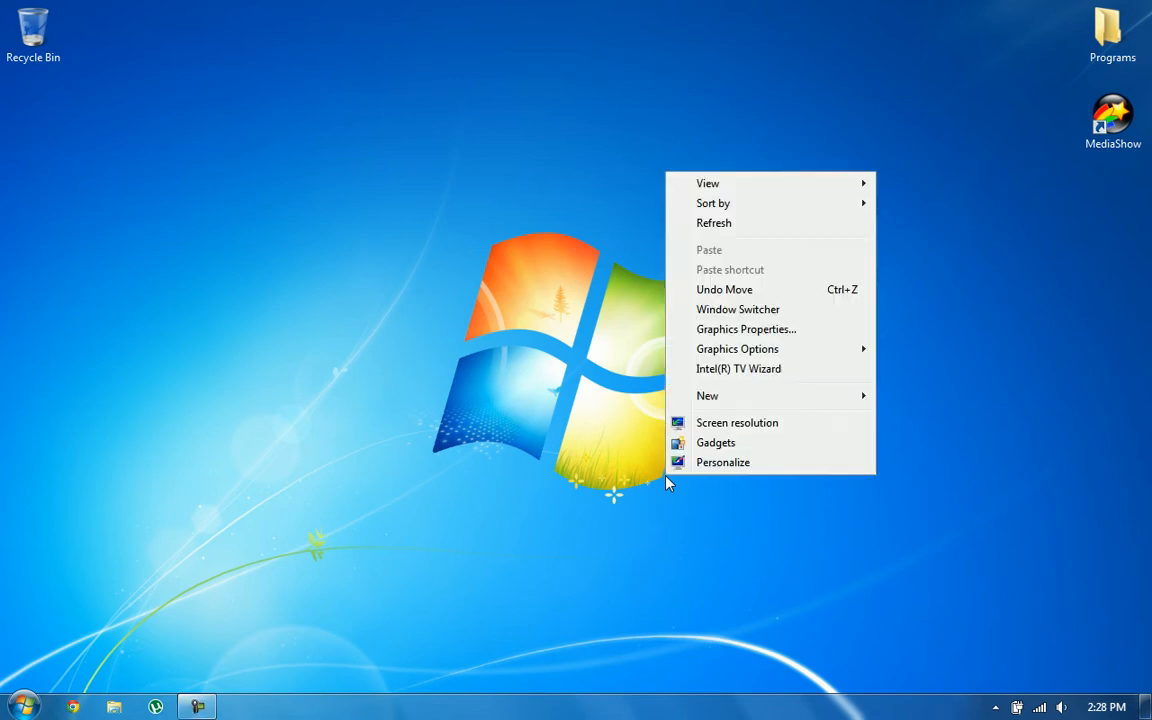
{"action": "mouse_move", "coordinate": [730, 224]}
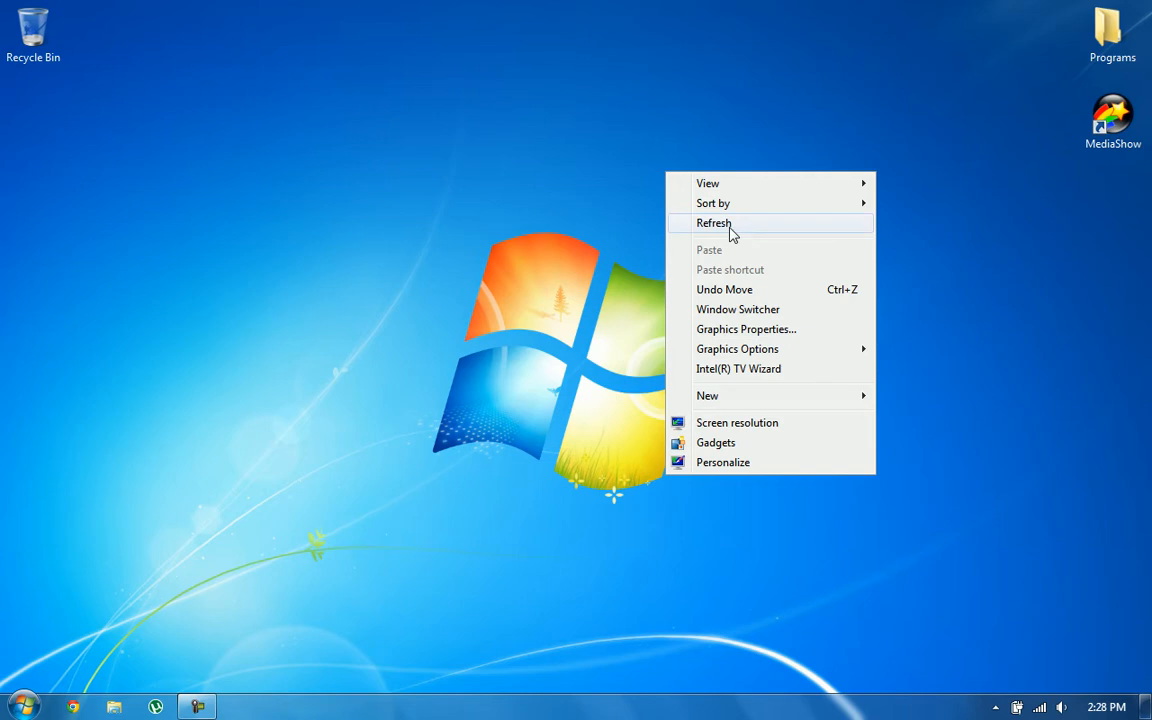
{"action": "left_click", "coordinate": [714, 224]}
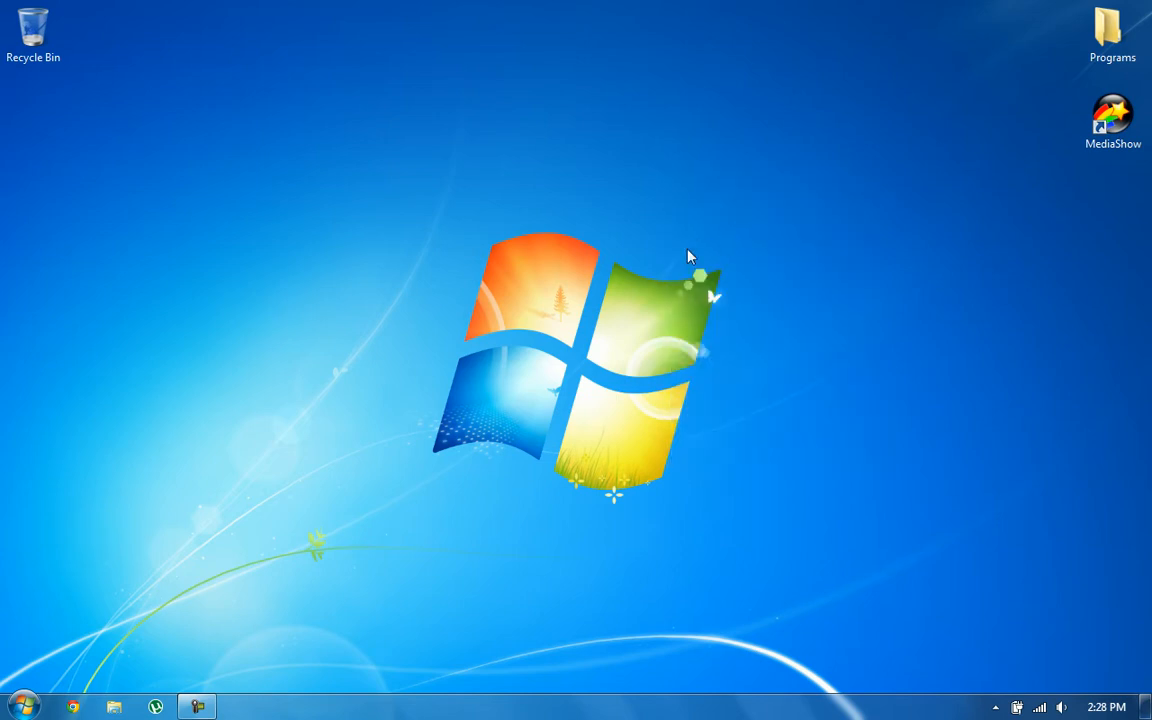
{"action": "mouse_move", "coordinate": [456, 352]}
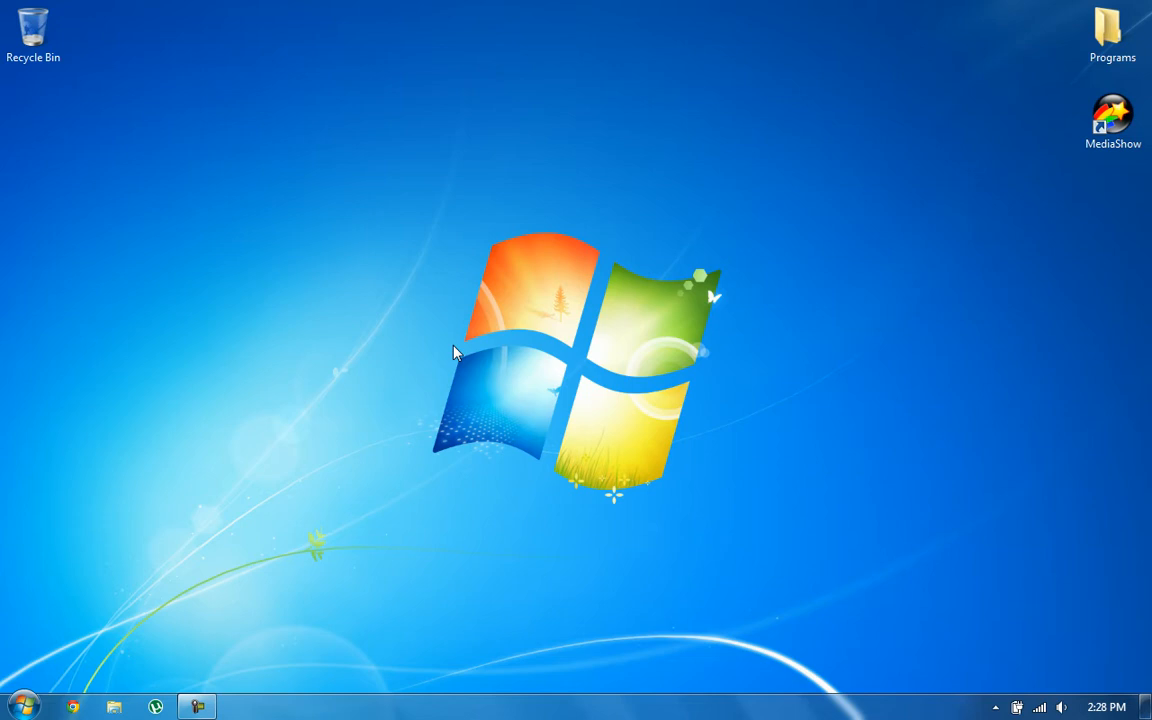
{"action": "mouse_move", "coordinate": [340, 418]}
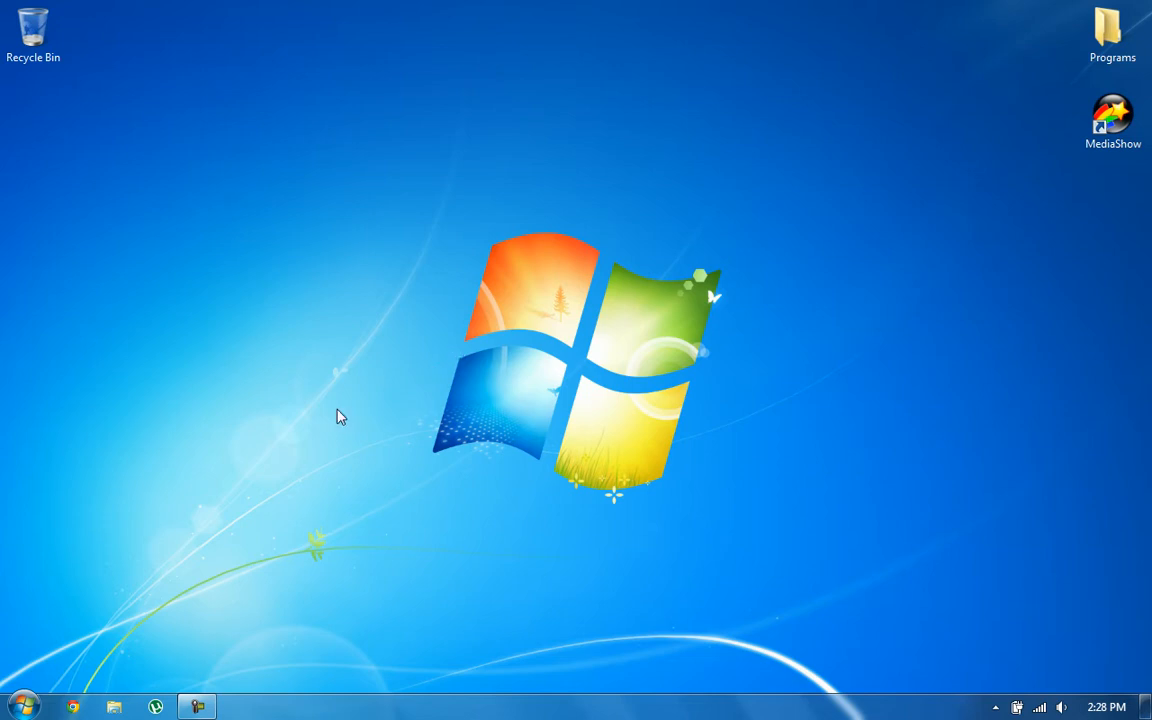
{"action": "mouse_move", "coordinate": [212, 480]}
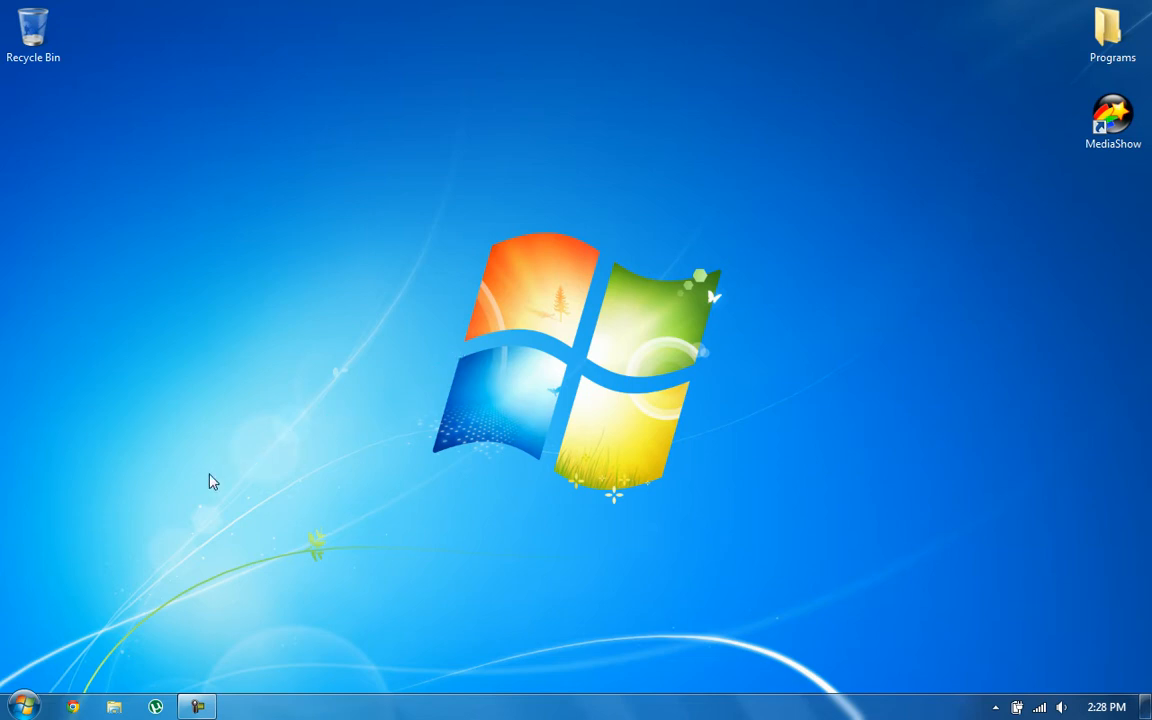
{"action": "mouse_move", "coordinate": [136, 564]}
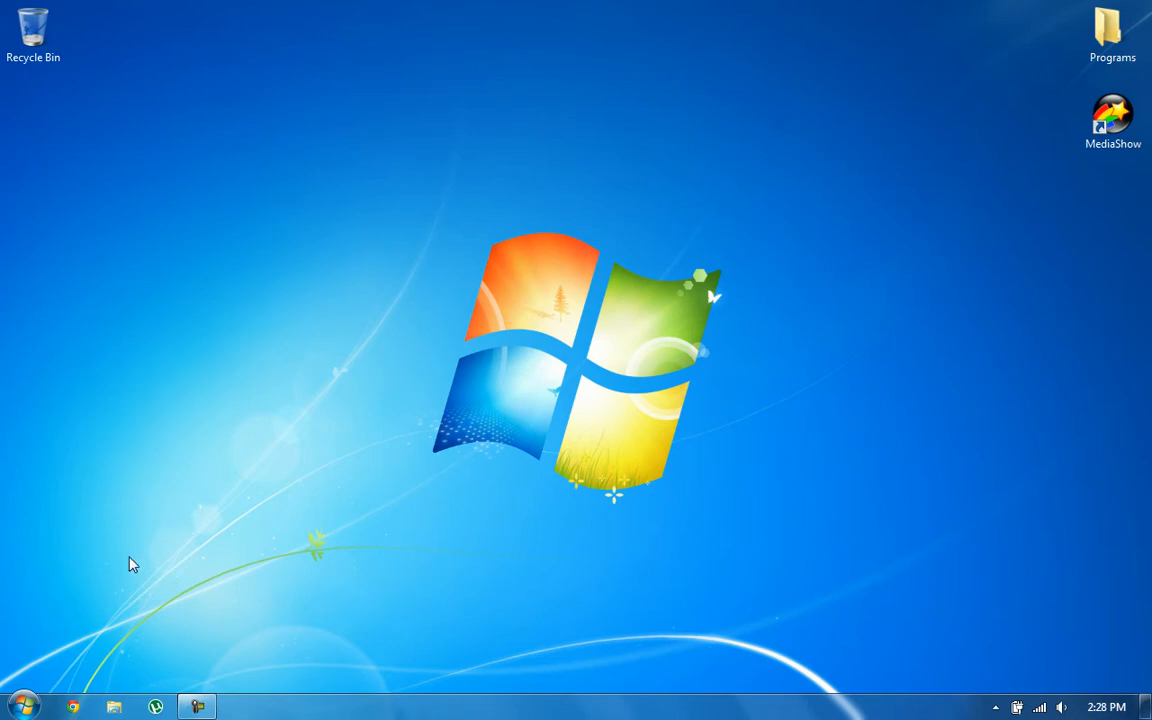
{"action": "mouse_move", "coordinate": [88, 616]}
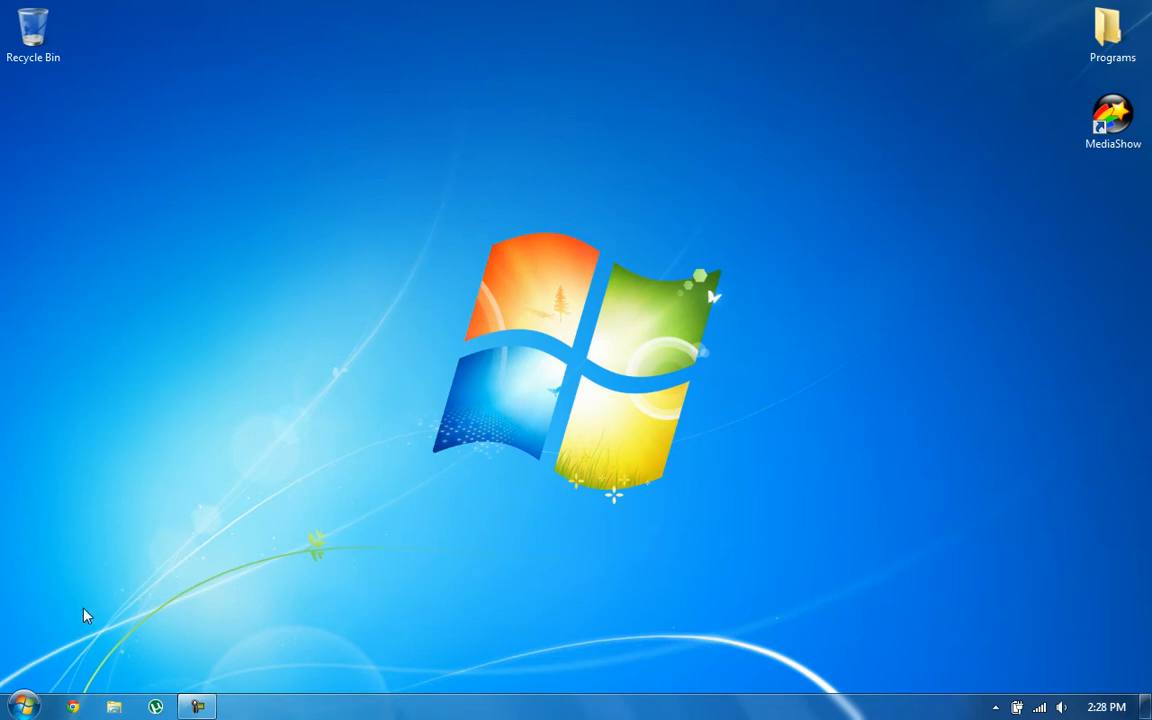
{"action": "mouse_move", "coordinate": [56, 656]}
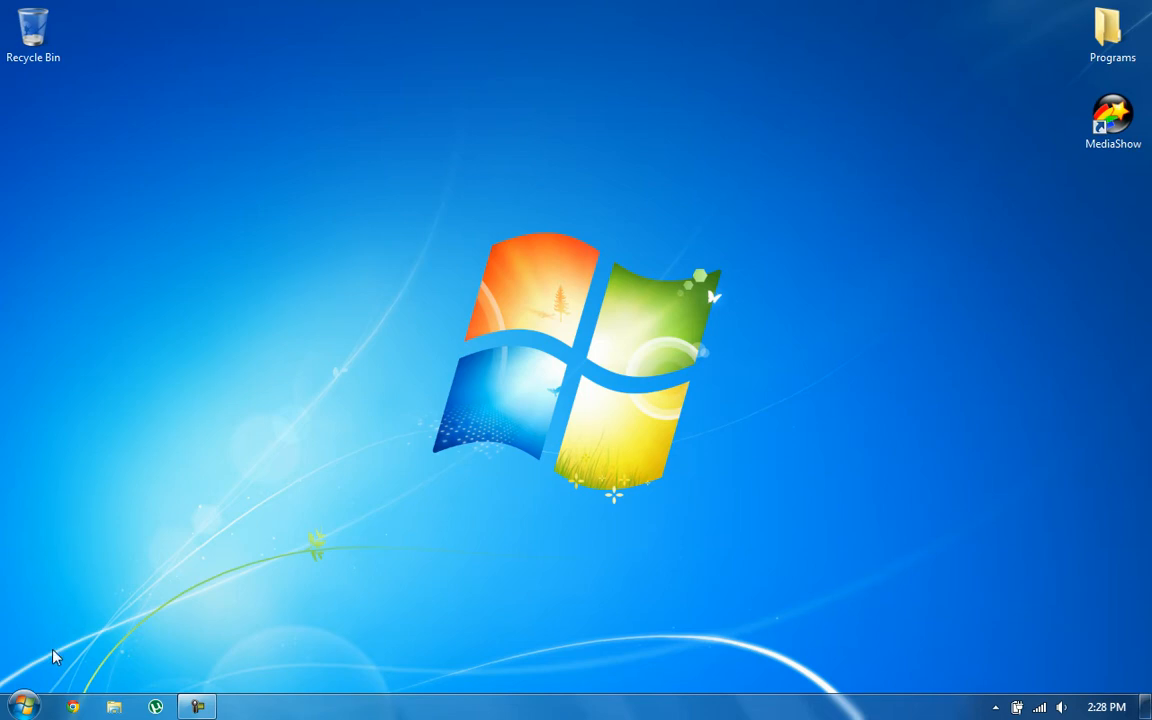
{"action": "mouse_move", "coordinate": [16, 708]}
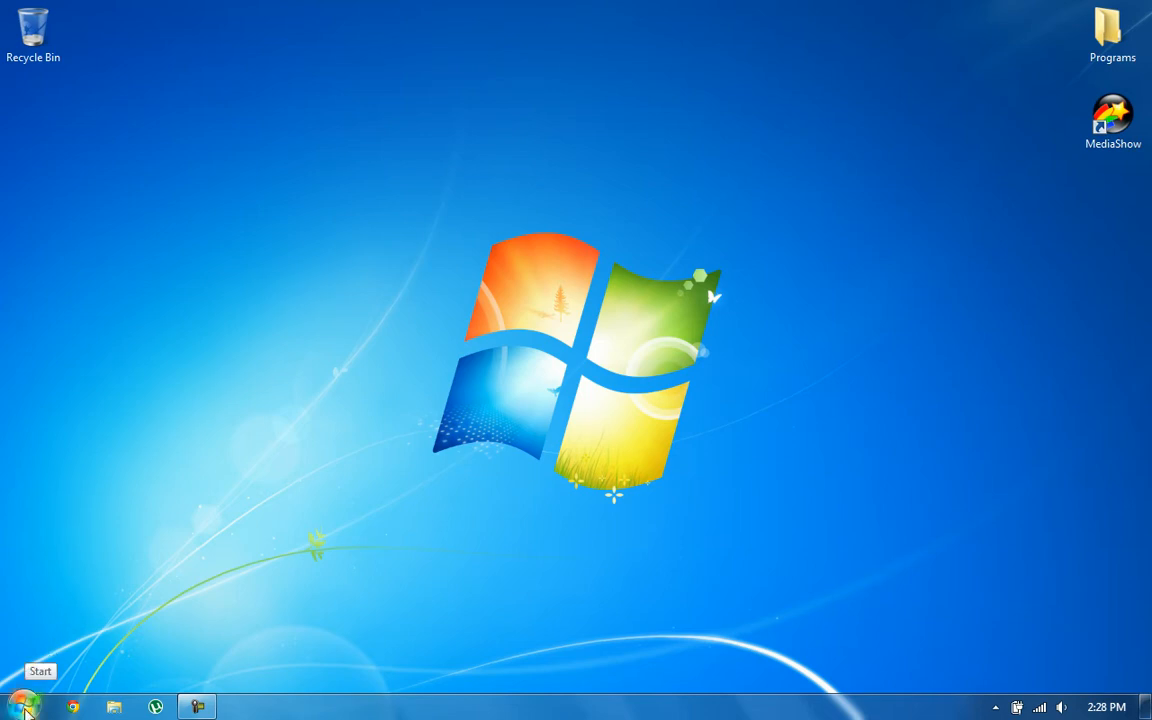
Step: Open the System properties page via Computer > Properties in the Start menu
{"action": "left_click", "coordinate": [20, 706]}
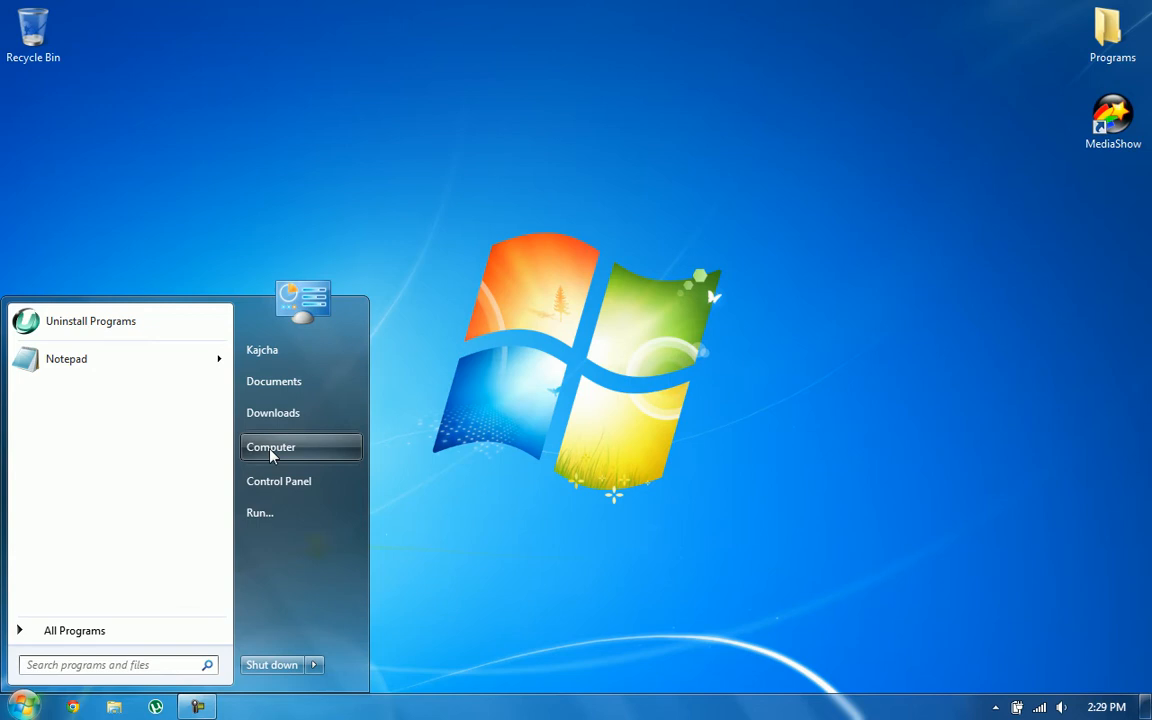
{"action": "right_click", "coordinate": [270, 448]}
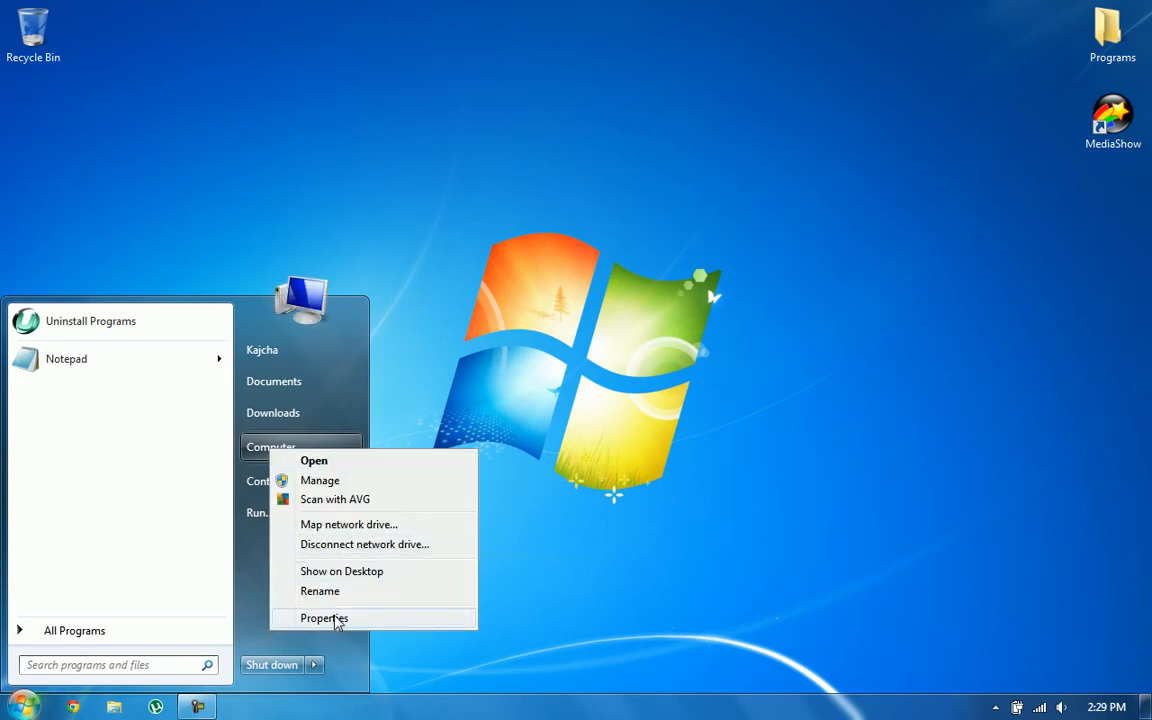
{"action": "left_click", "coordinate": [324, 618]}
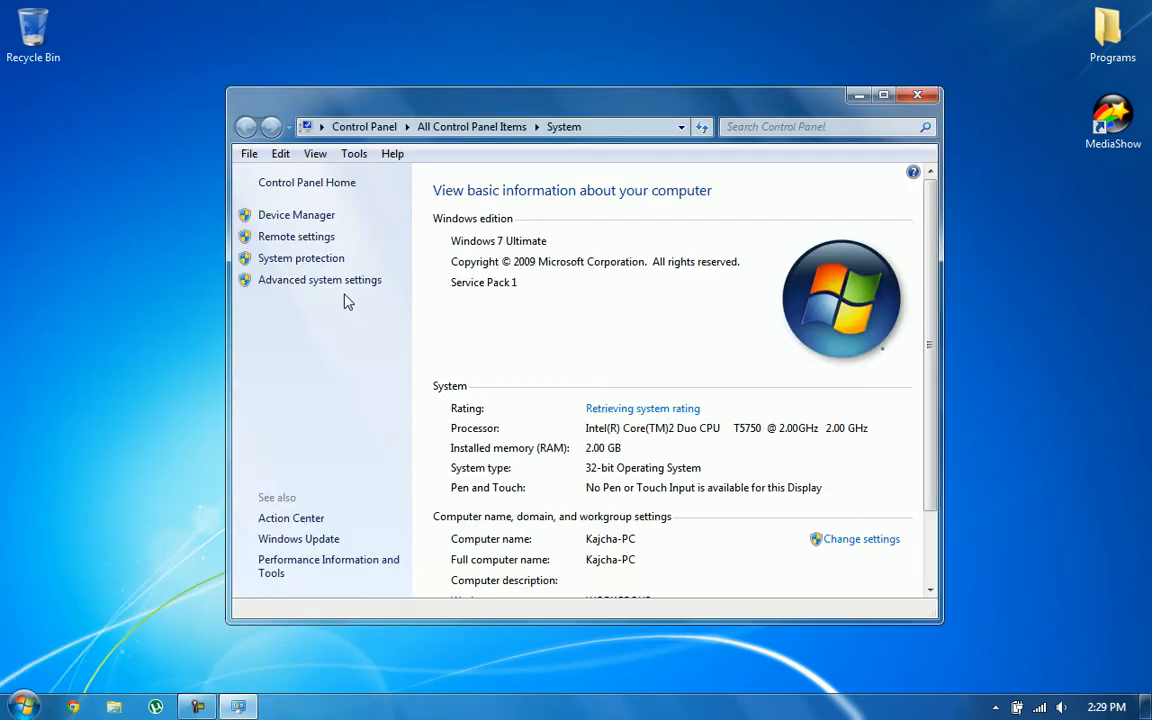
Step: Reach the Virtual Memory dialog through Advanced system settings and Performance Options > Advanced
{"action": "left_click", "coordinate": [320, 280]}
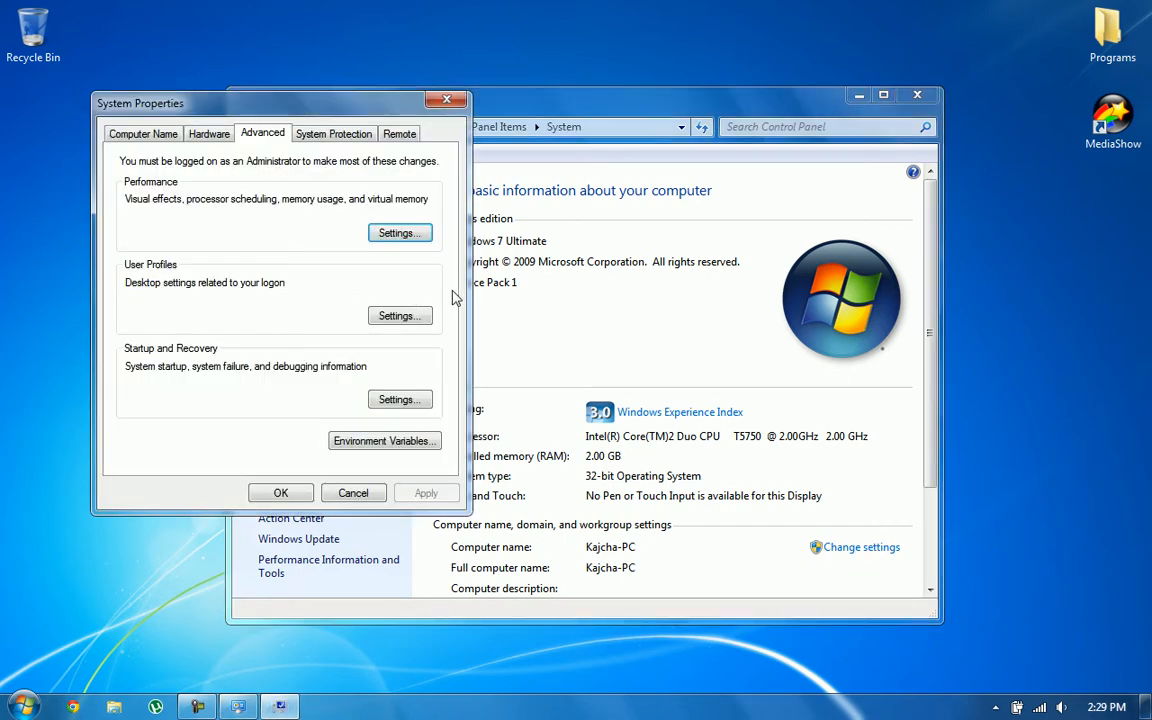
{"action": "mouse_move", "coordinate": [248, 216]}
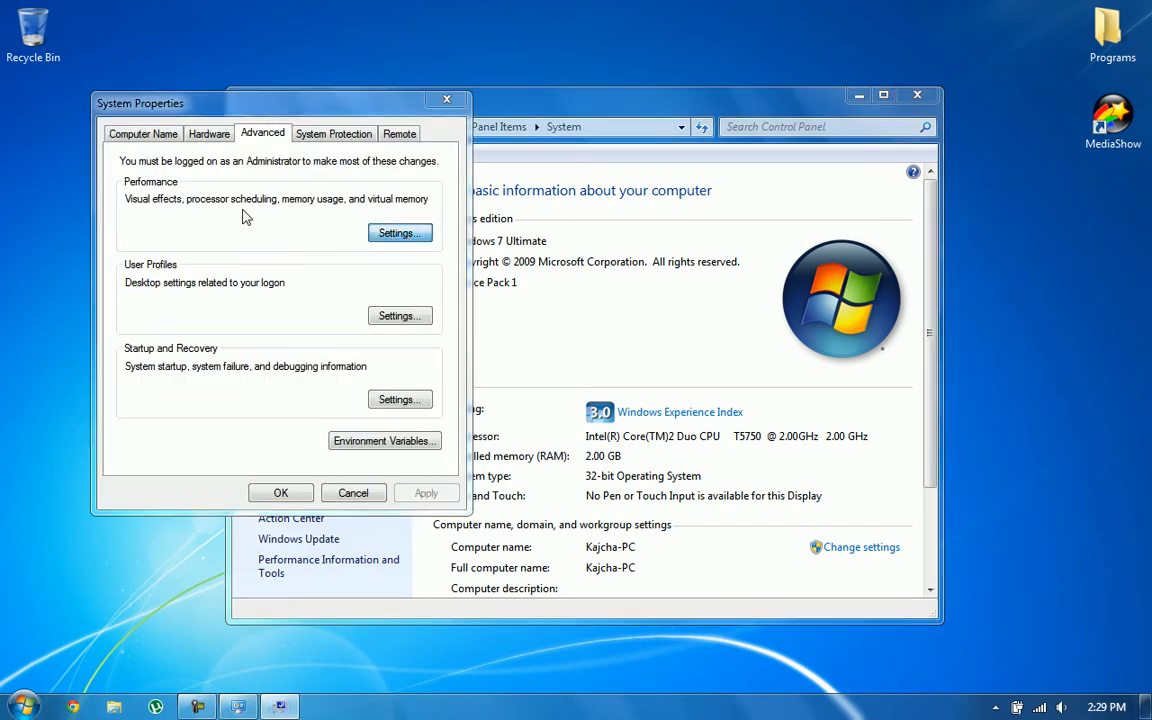
{"action": "left_click", "coordinate": [400, 232]}
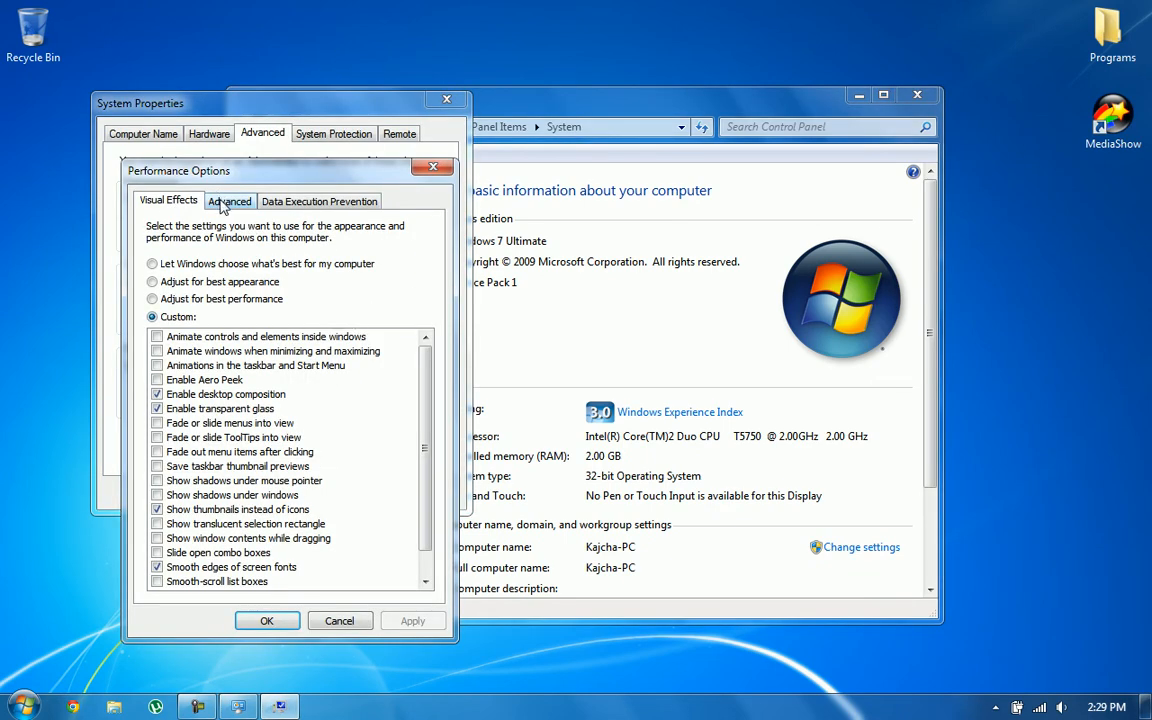
{"action": "left_click", "coordinate": [230, 200]}
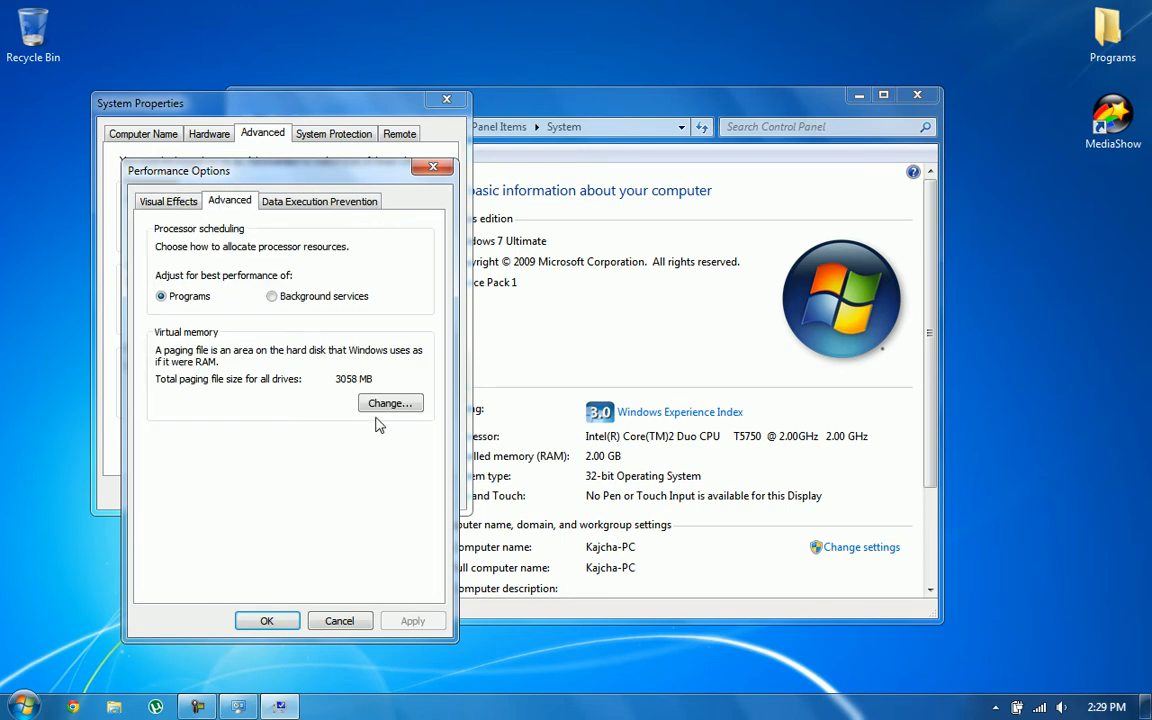
{"action": "left_click", "coordinate": [390, 404]}
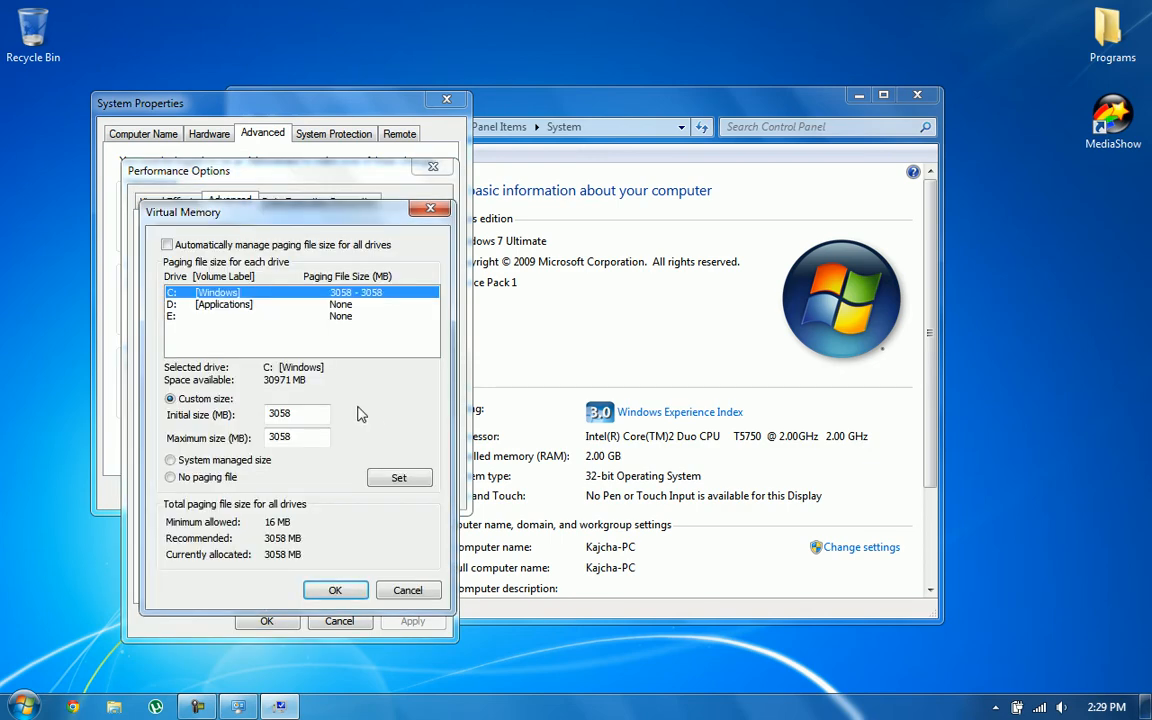
{"action": "left_click", "coordinate": [168, 244]}
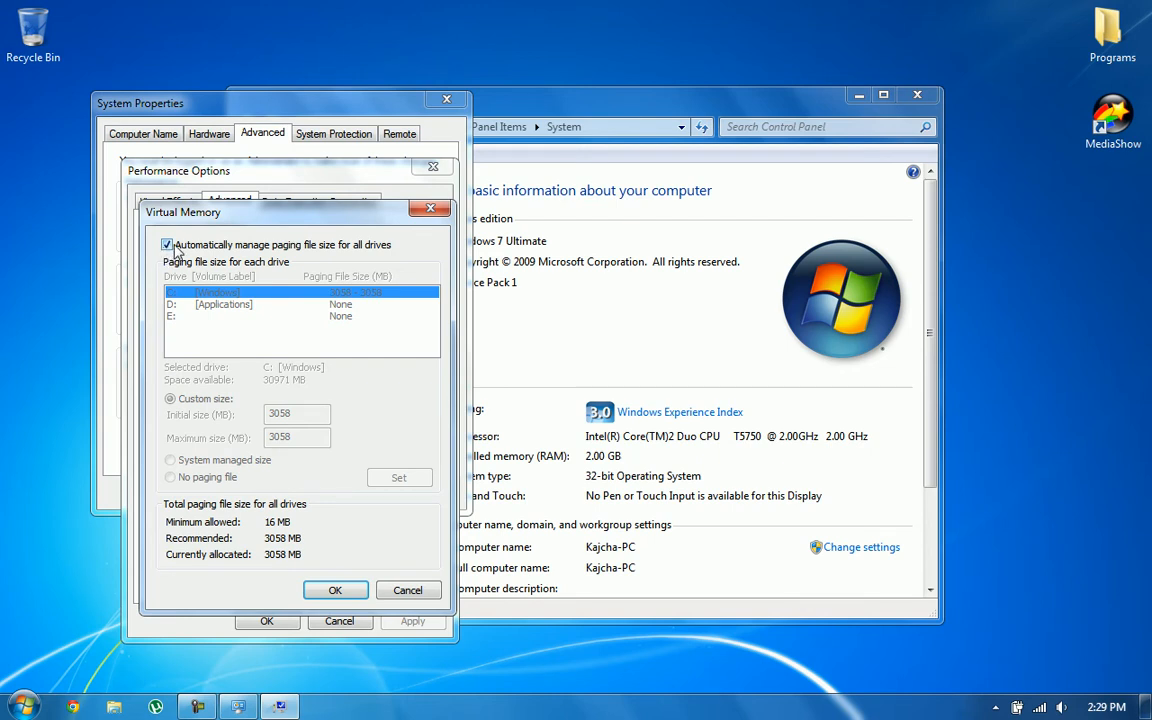
{"action": "left_click", "coordinate": [168, 244]}
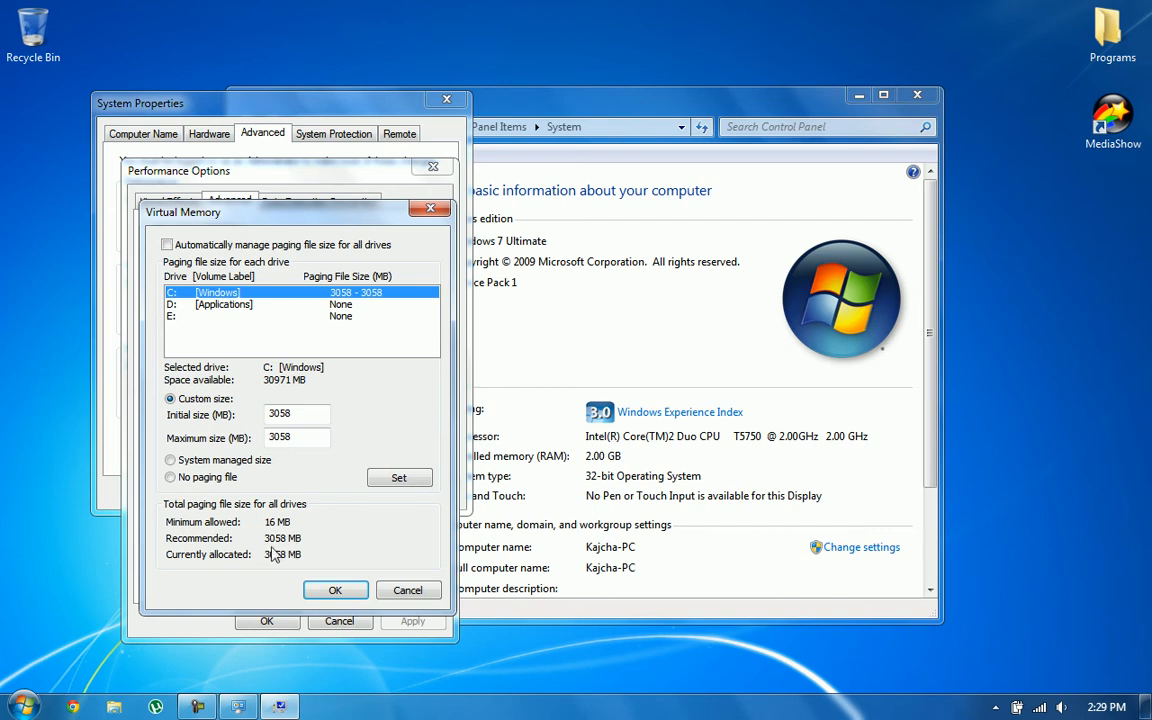
{"action": "mouse_move", "coordinate": [278, 556]}
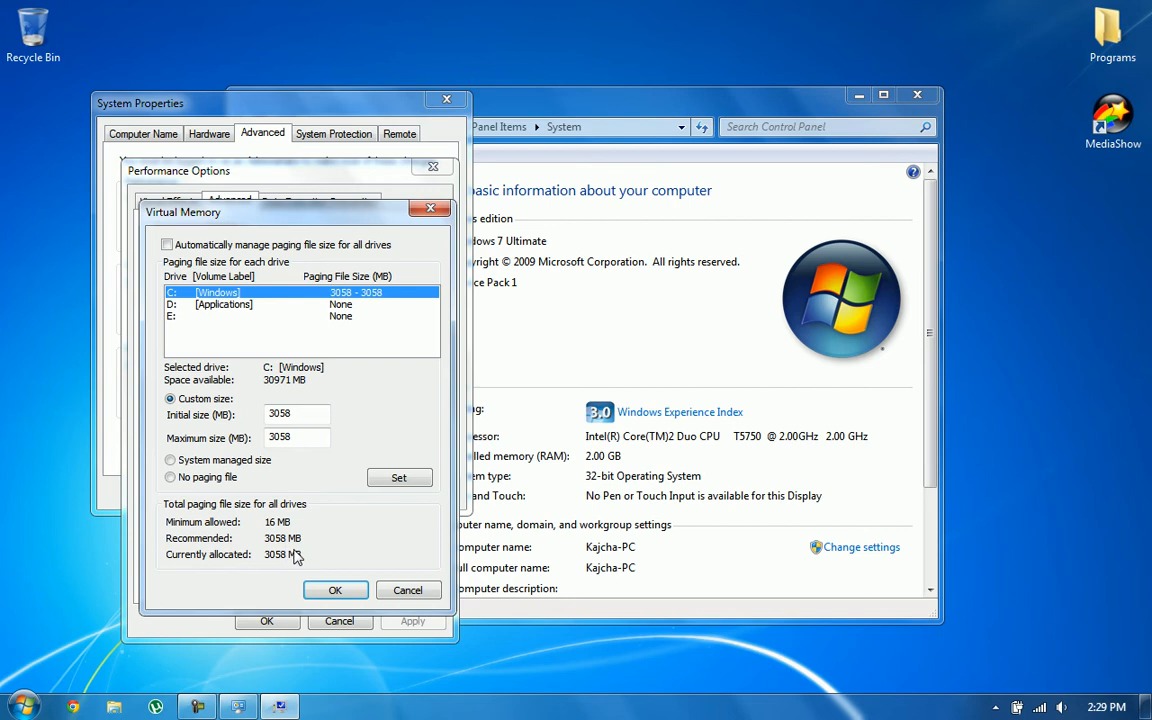
{"action": "mouse_move", "coordinate": [280, 556]}
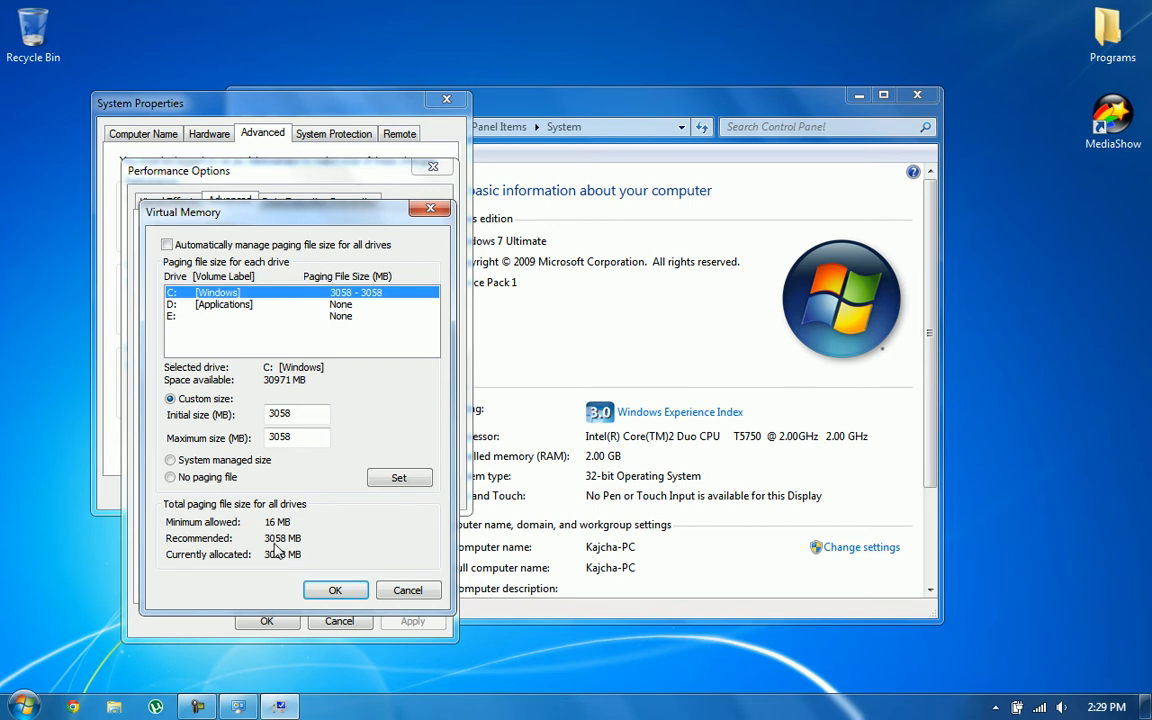
{"action": "mouse_move", "coordinate": [292, 556]}
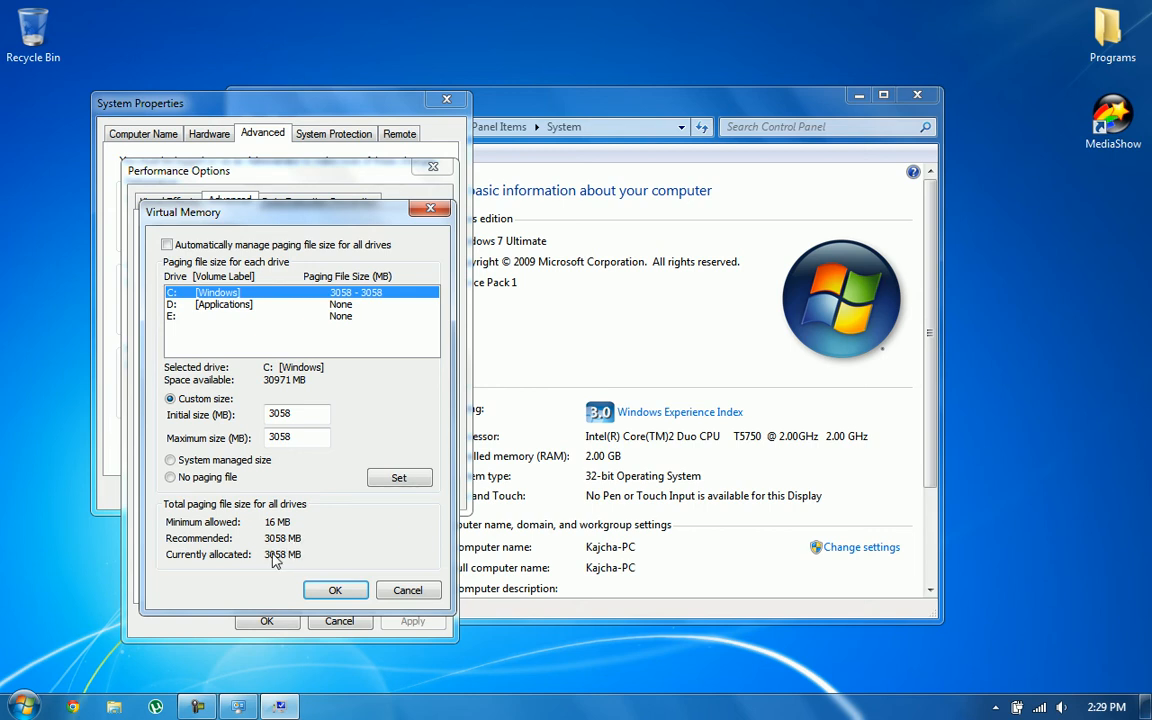
{"action": "mouse_move", "coordinate": [244, 424]}
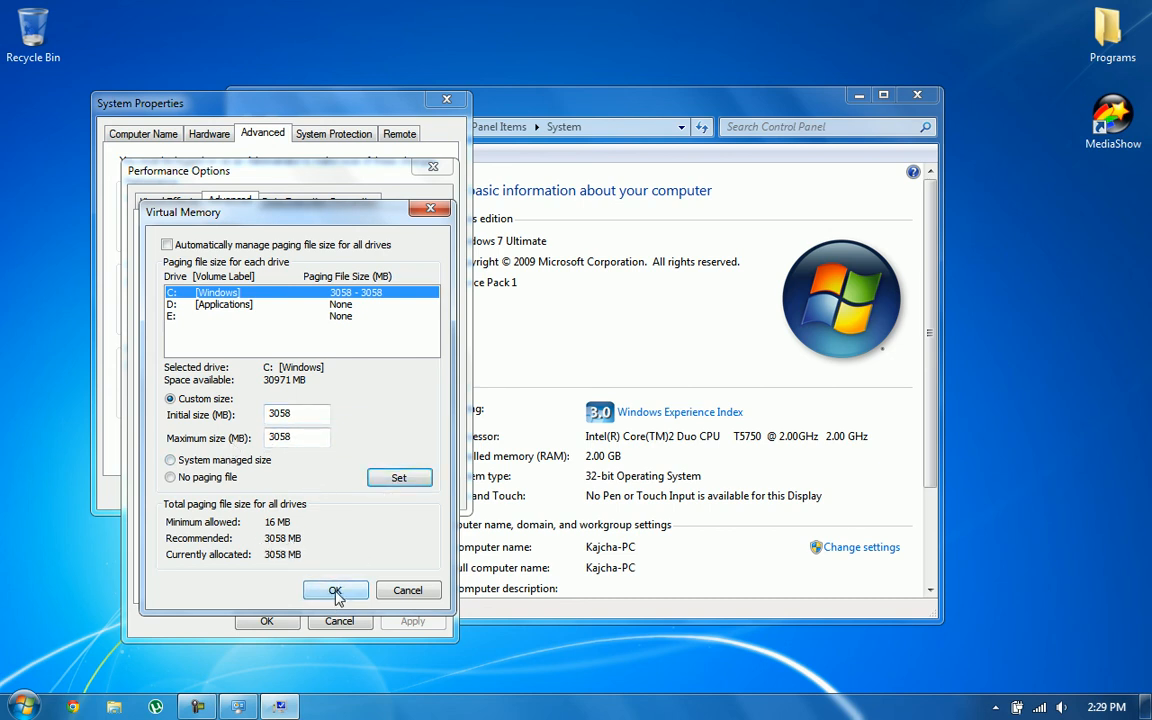
Step: Confirm Virtual Memory and Performance Options, then close the System window to return to the desktop
{"action": "left_click", "coordinate": [336, 590]}
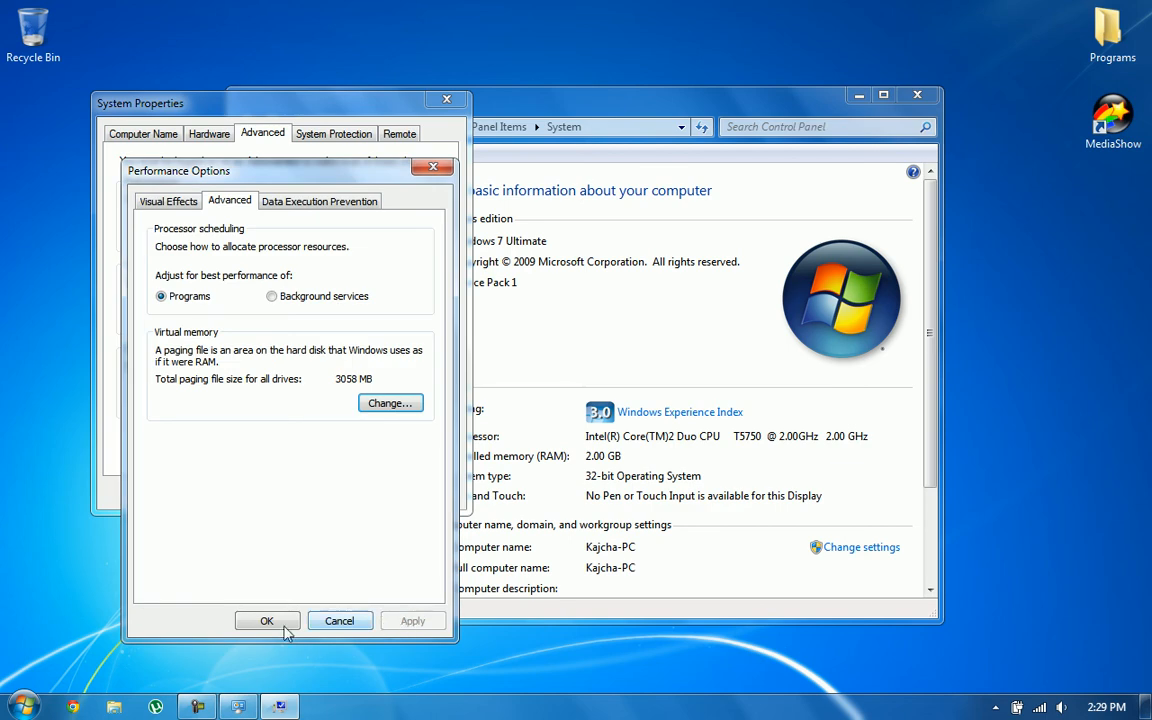
{"action": "left_click", "coordinate": [268, 620]}
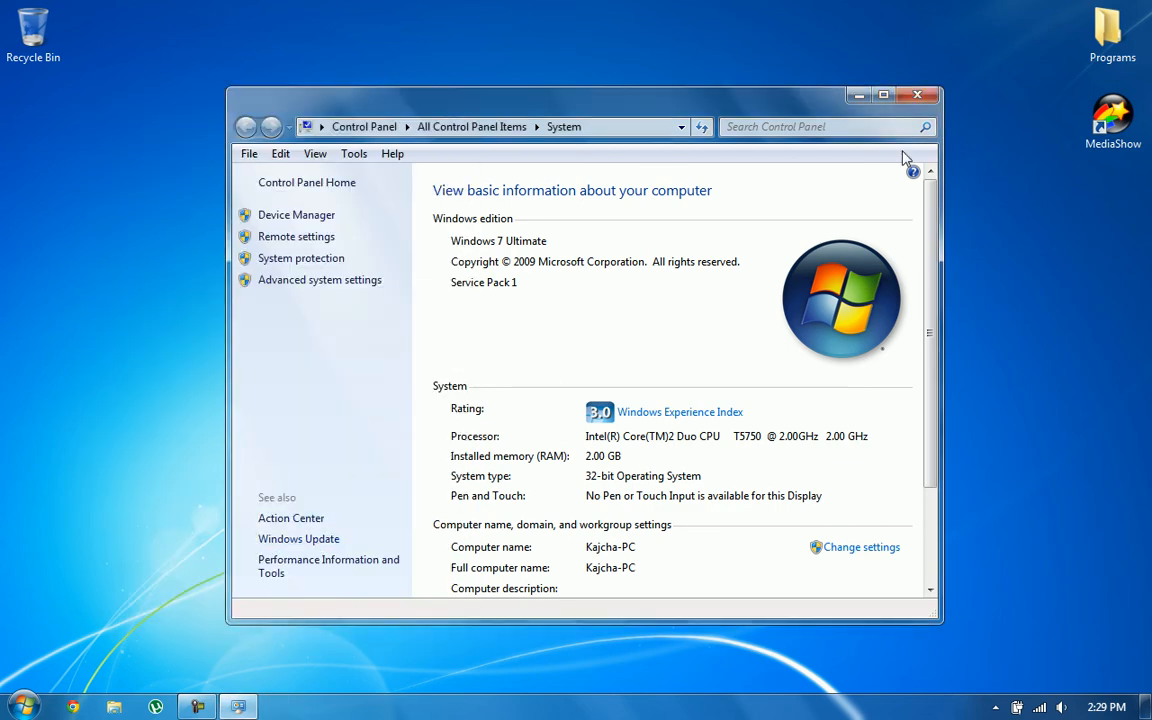
{"action": "mouse_move", "coordinate": [916, 96]}
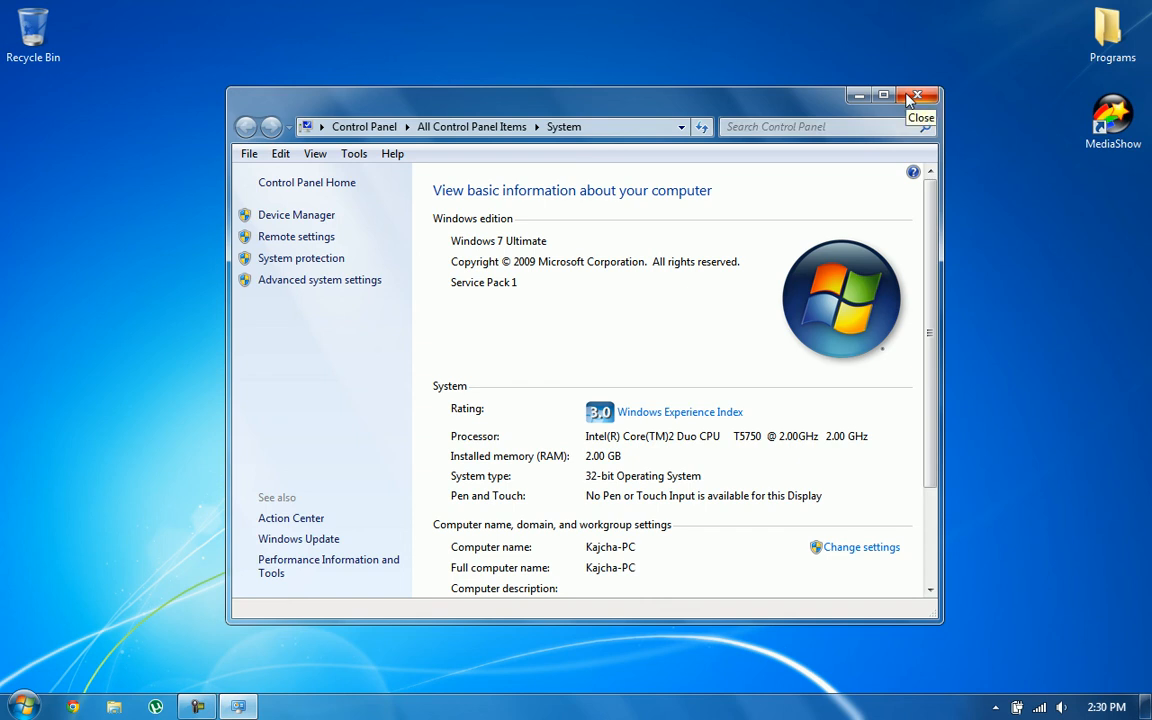
{"action": "left_click", "coordinate": [916, 96]}
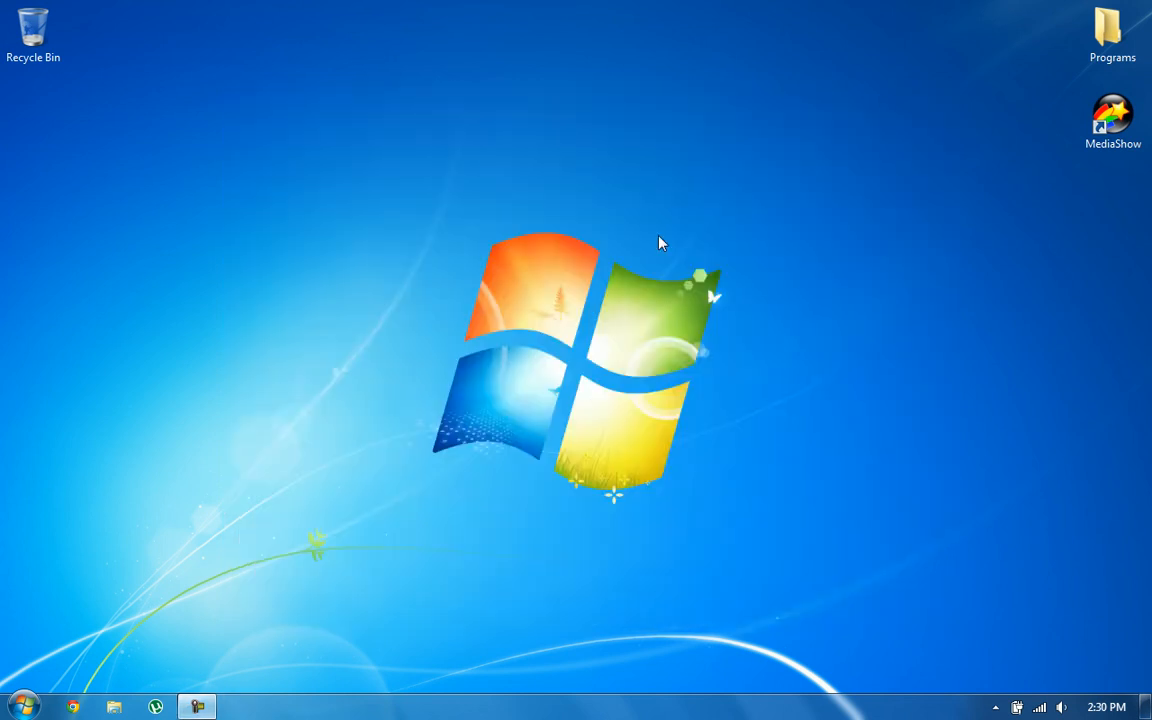